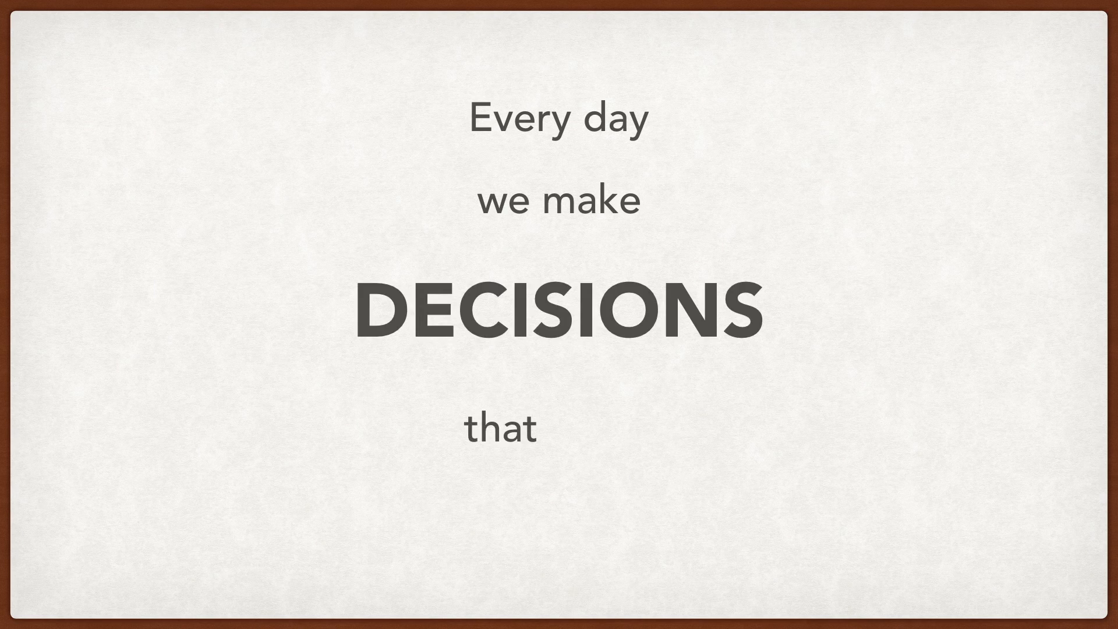
# - Advance through the DECISIONS, REACTION, RESULTS and good-or-bad DEPENDS builds to a blank slide
pyautogui.press('right')
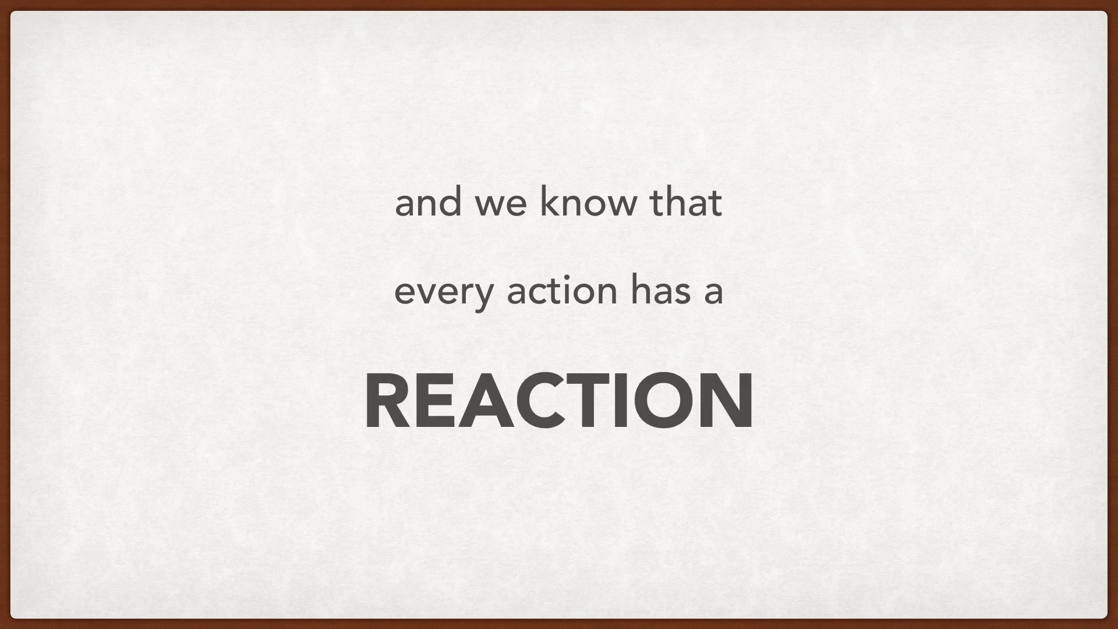
pyautogui.press('right')
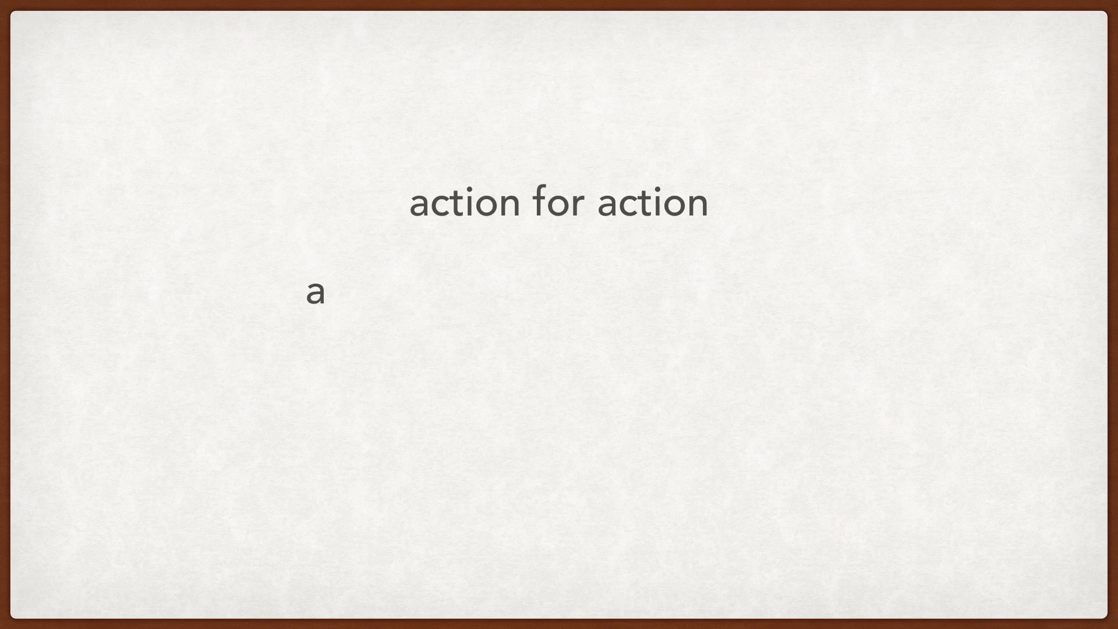
pyautogui.press('right')
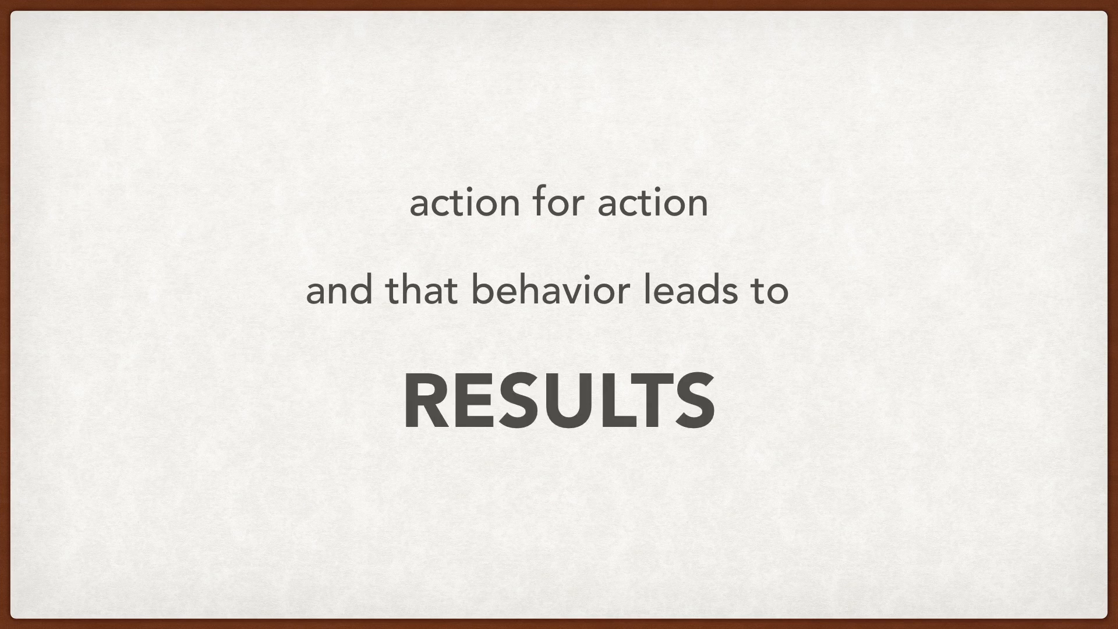
pyautogui.press('right')
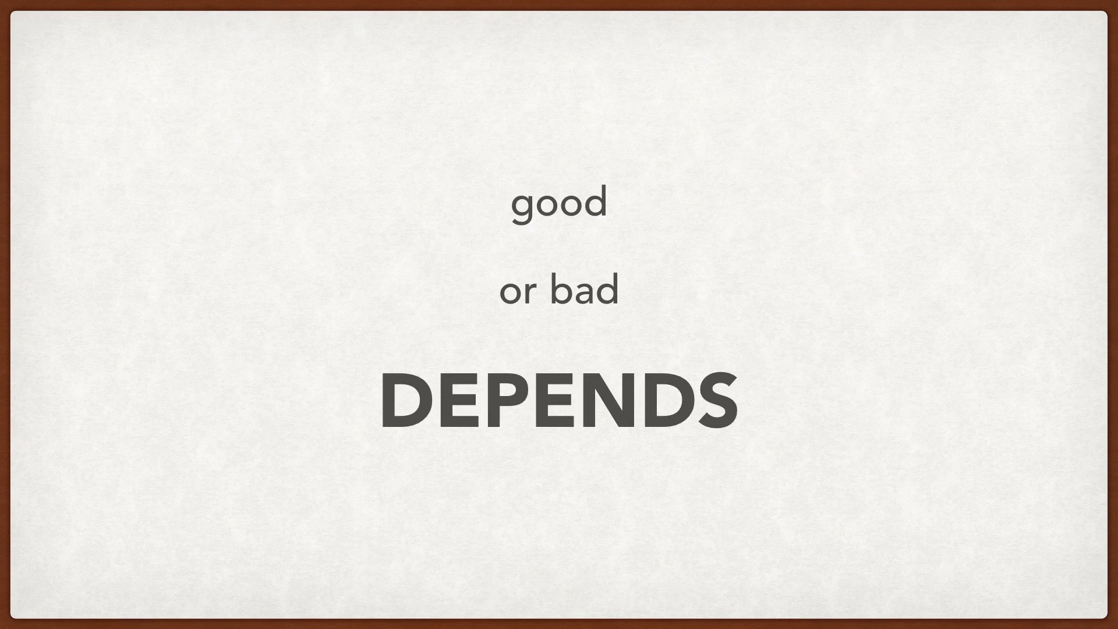
pyautogui.press('right')
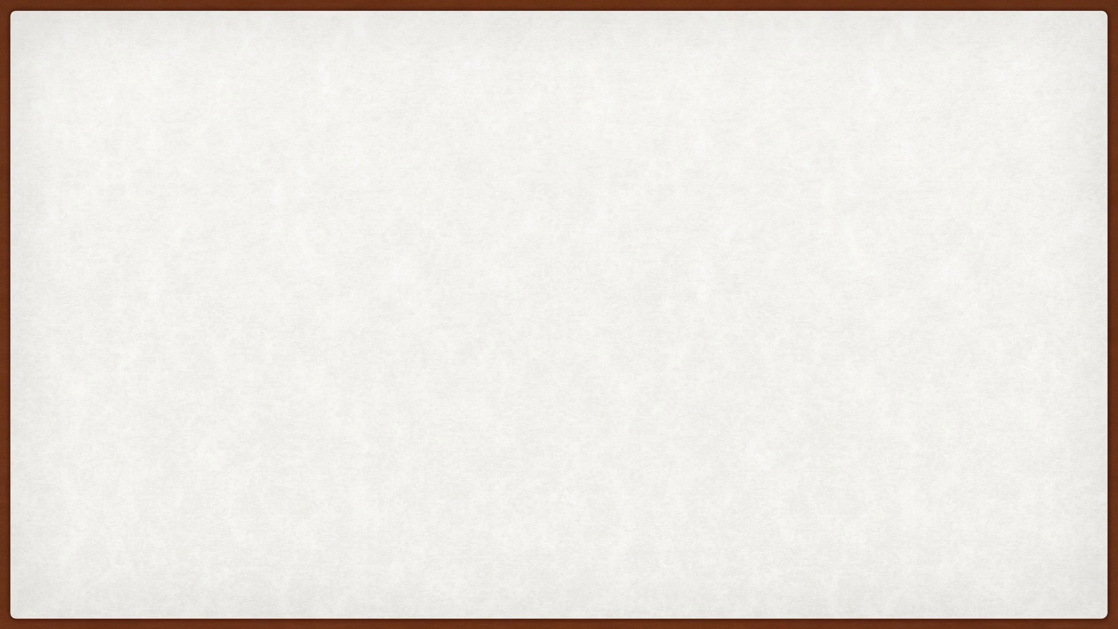
# - Advance from the blank slide to "in COMMUNICATION throughout the day."
pyautogui.write('so')
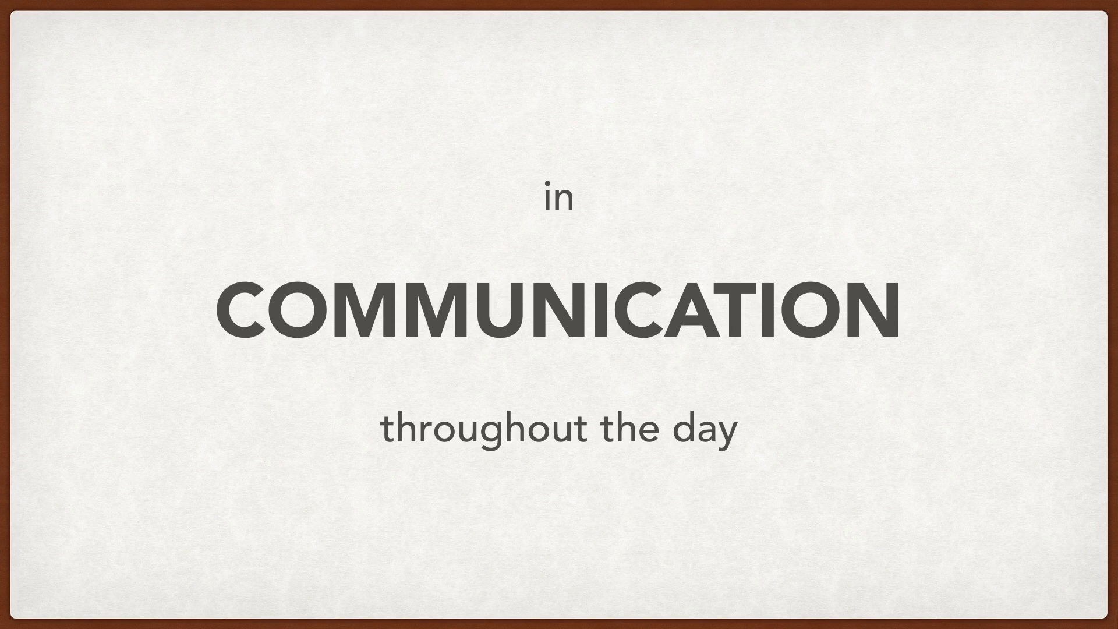
# - Advance from the COMMUNICATION slide to another blank paper slide
pyautogui.press('right')
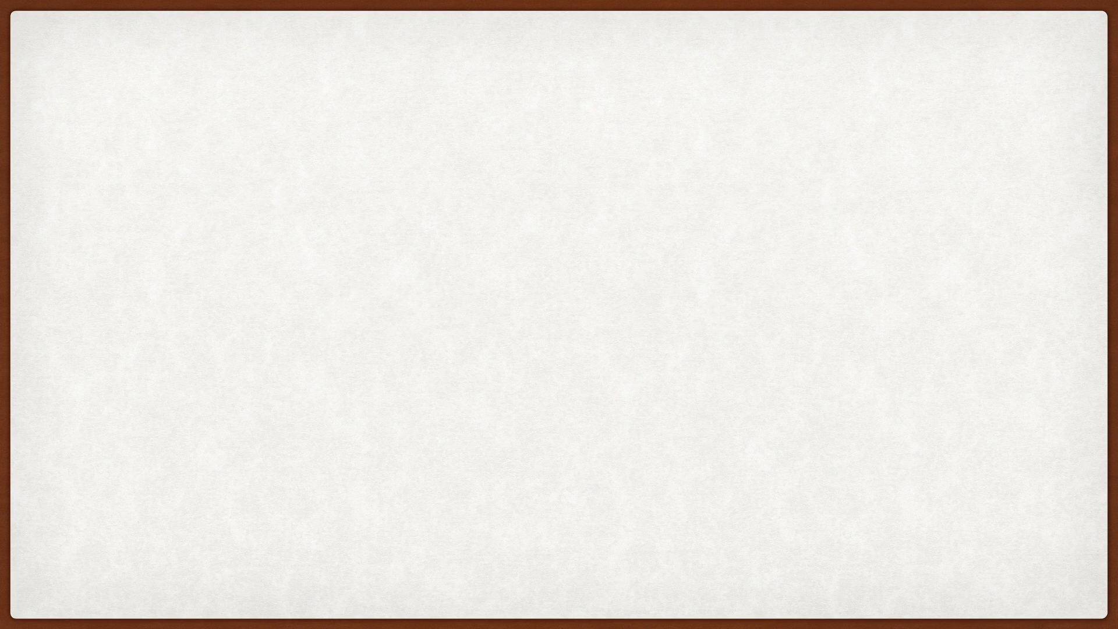
# - Advance past the TRUE slide until the CONSERVATION OF ENERGY sentence is fully built
pyautogui.write('is whether all information')
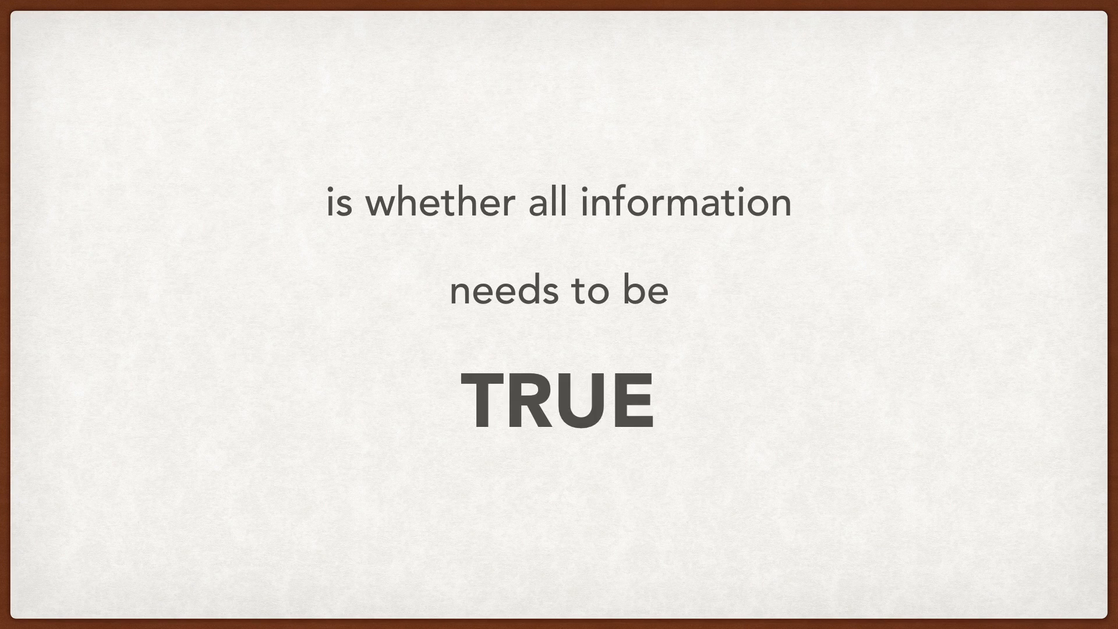
pyautogui.press('Right')
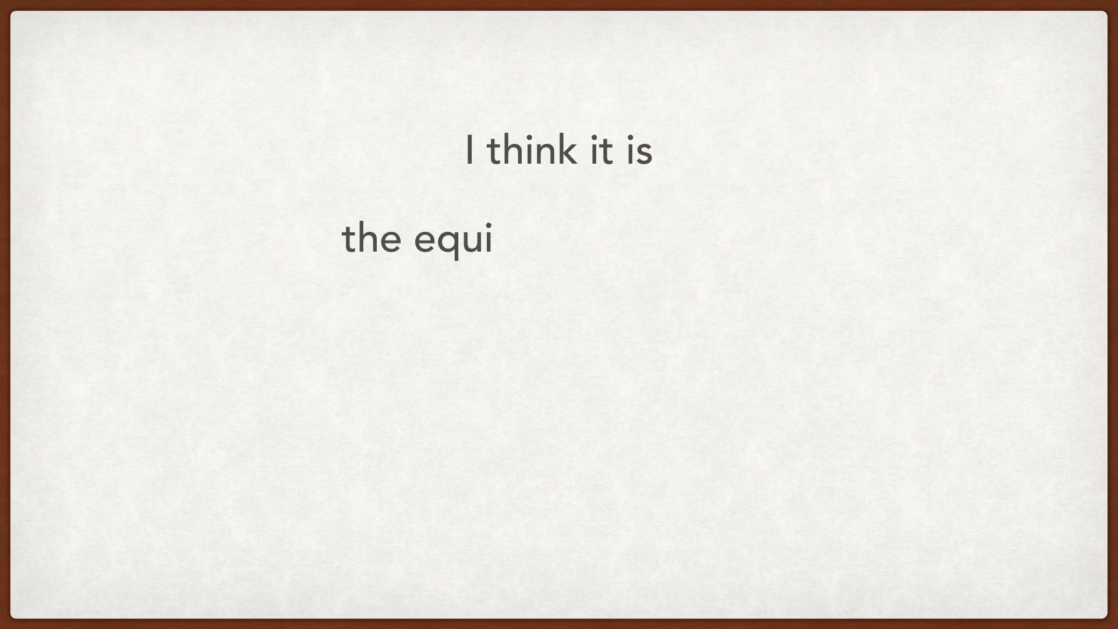
pyautogui.write('valent of law of conservation of energy')
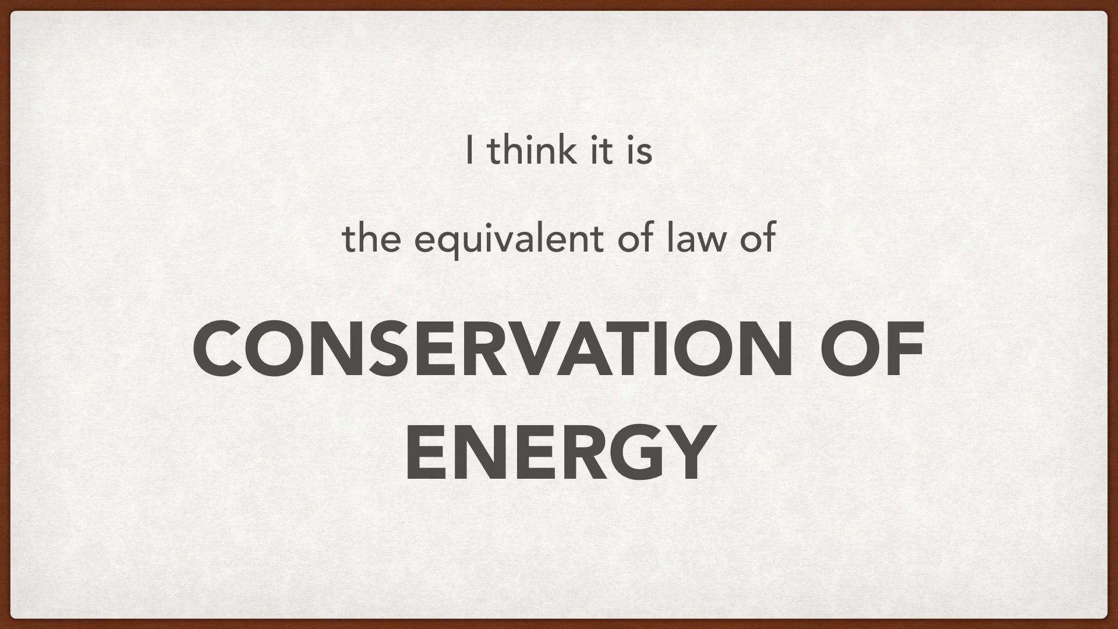